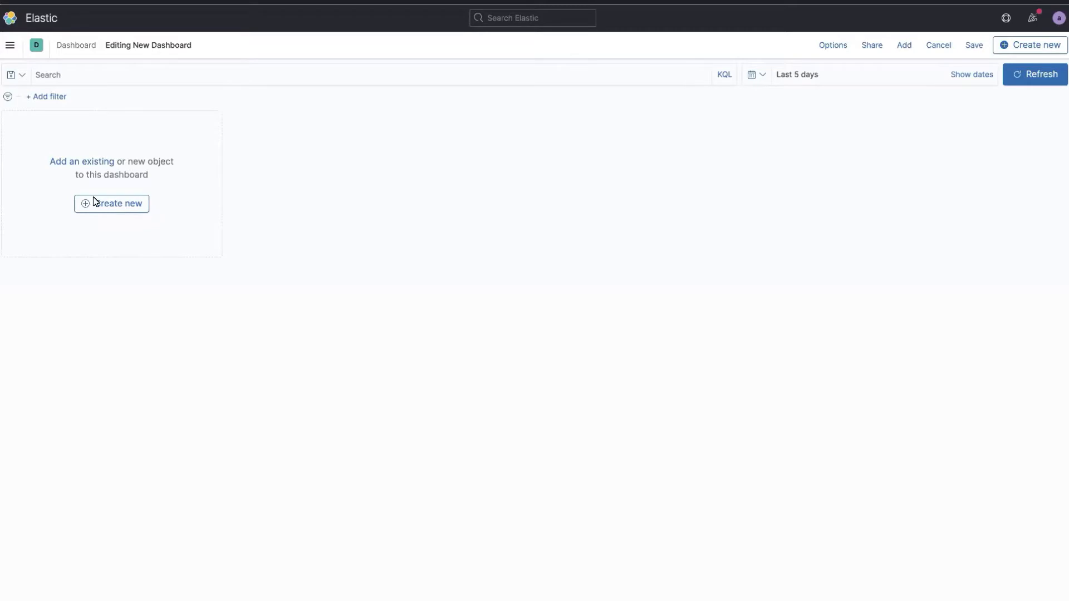
Start a new Lens visualization from the dashboard on the metrics data view
click(111, 202)
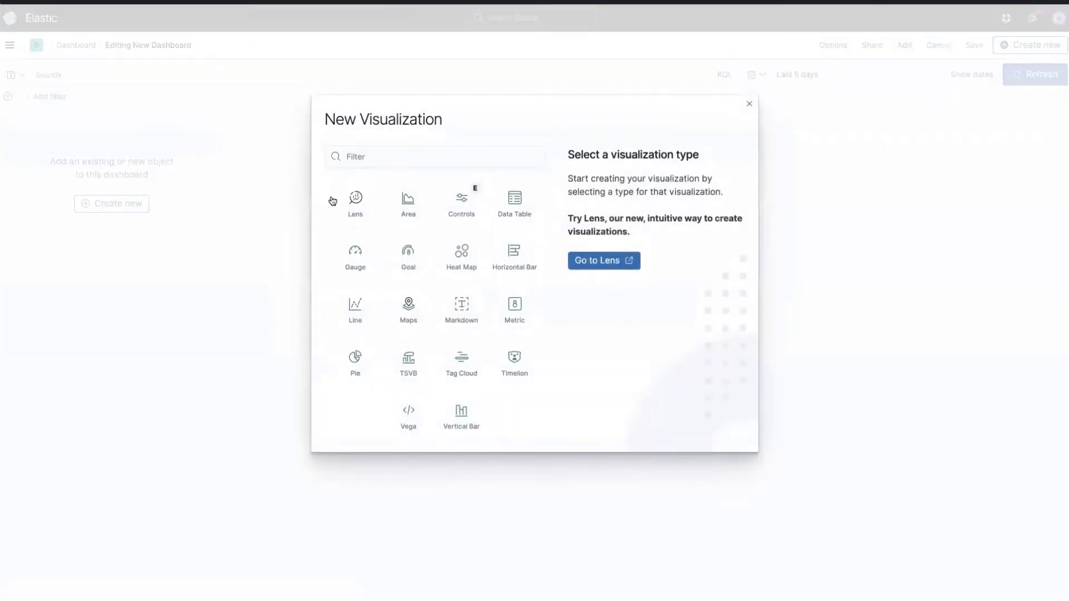
click(602, 261)
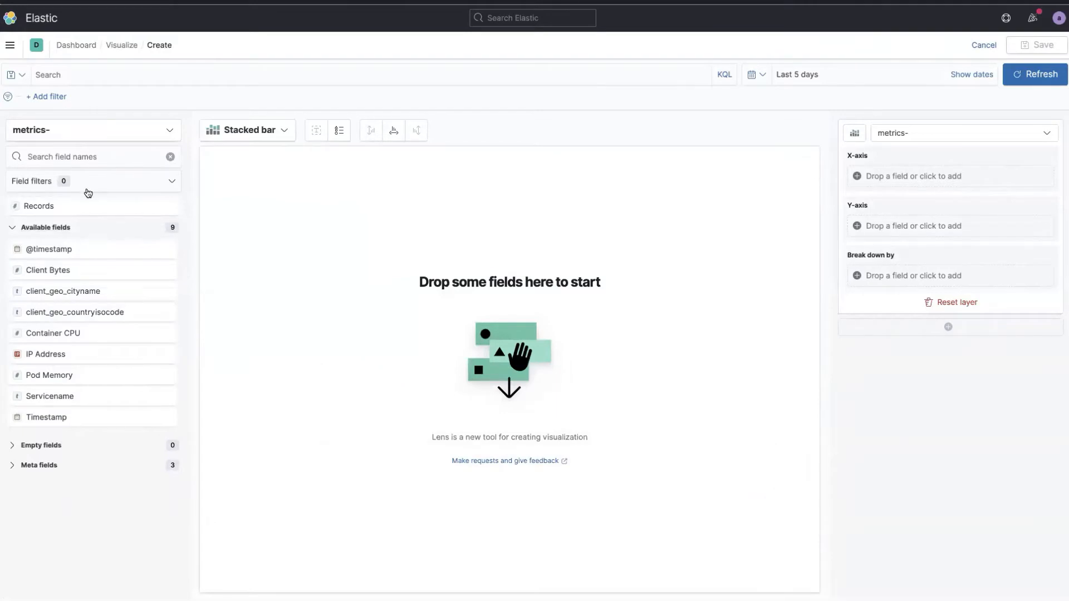
mouse_move(82, 271)
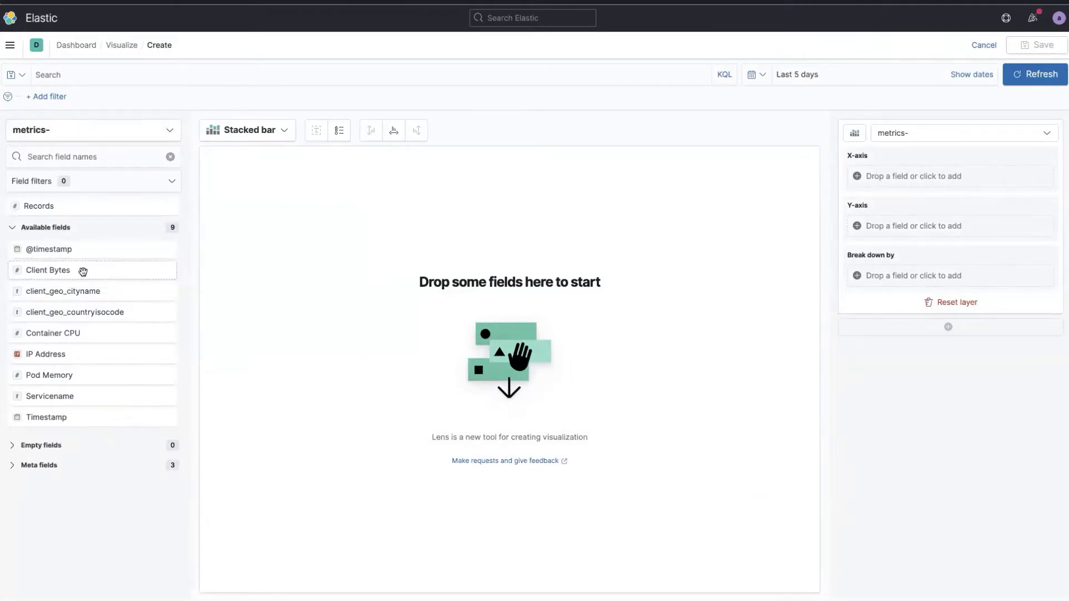
mouse_move(60, 399)
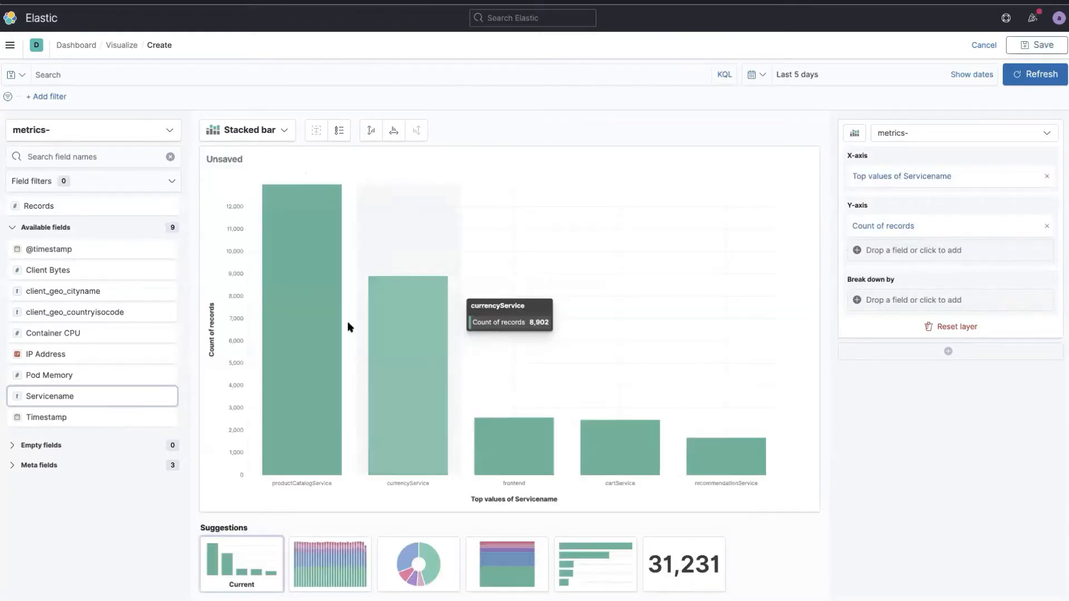
Chart record counts by top Servicename values as bars
click(247, 131)
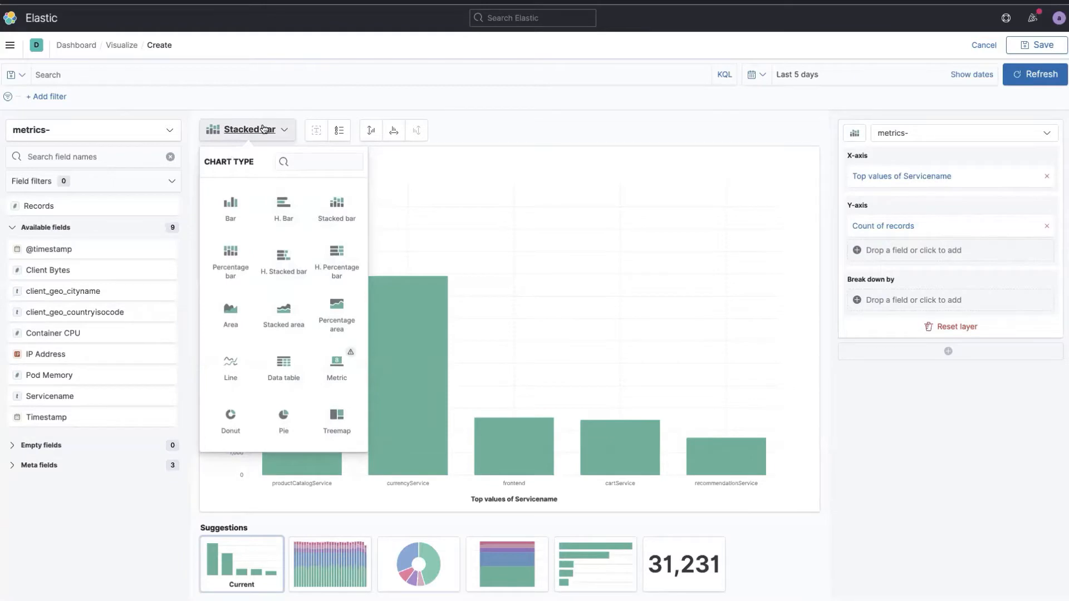
mouse_move(294, 362)
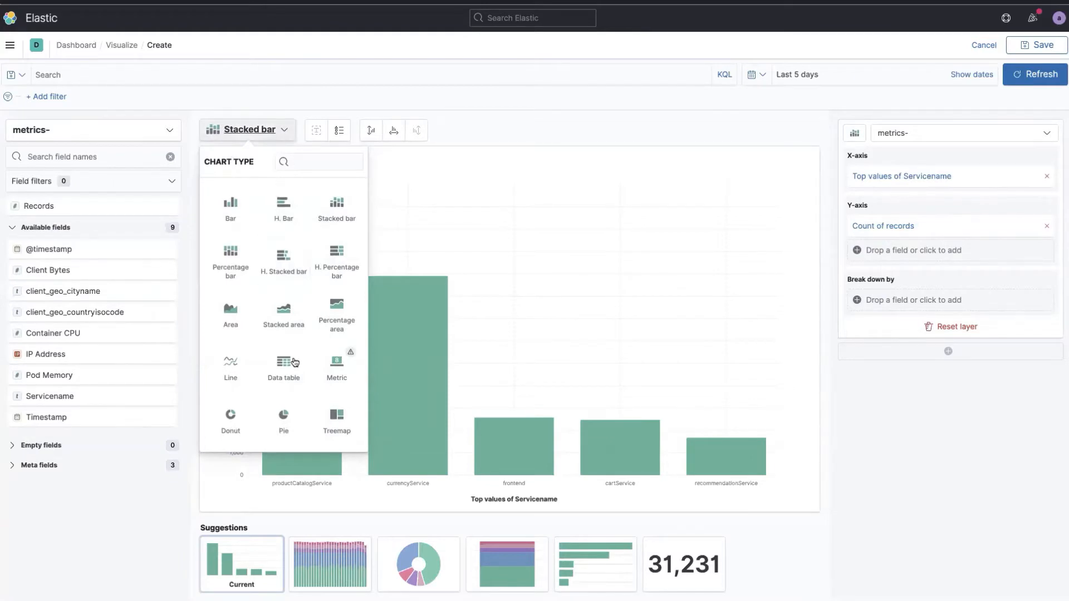
Switch the visualization to a Data table of record counts per Servicename
click(283, 367)
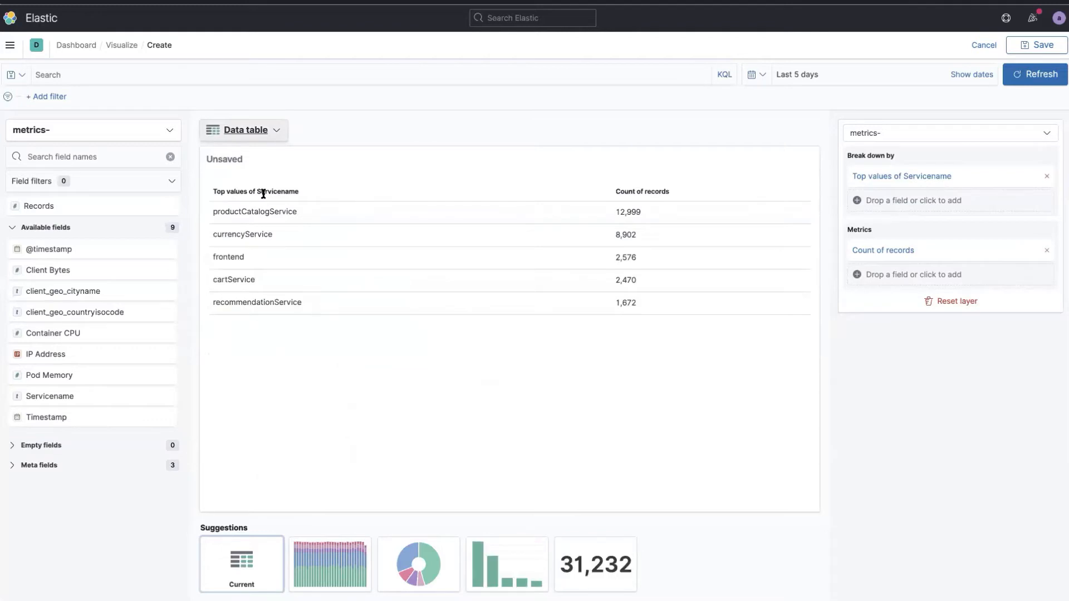
mouse_move(298, 215)
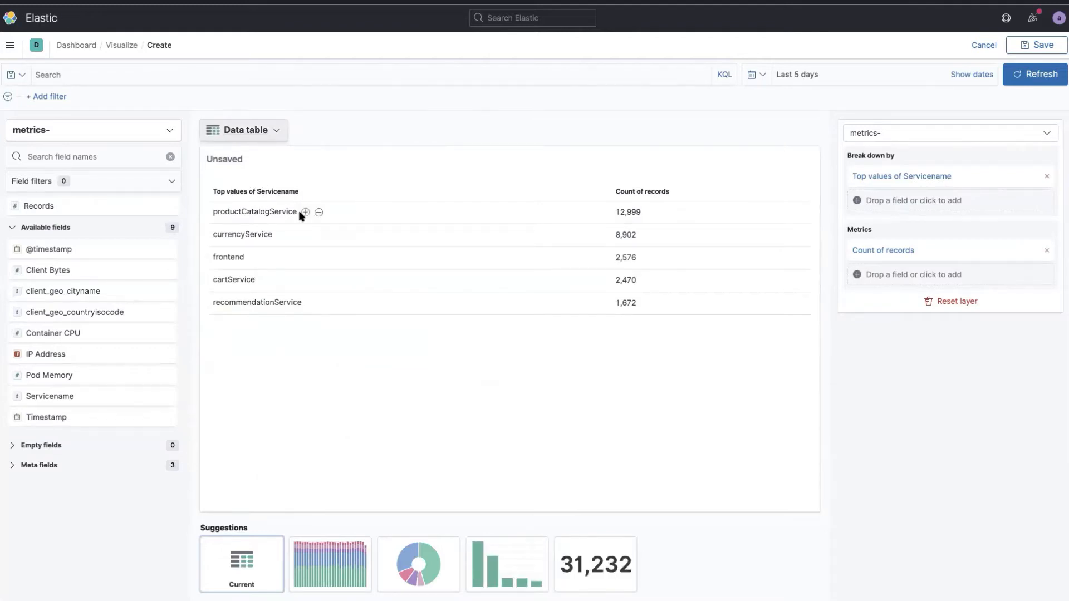
mouse_move(272, 353)
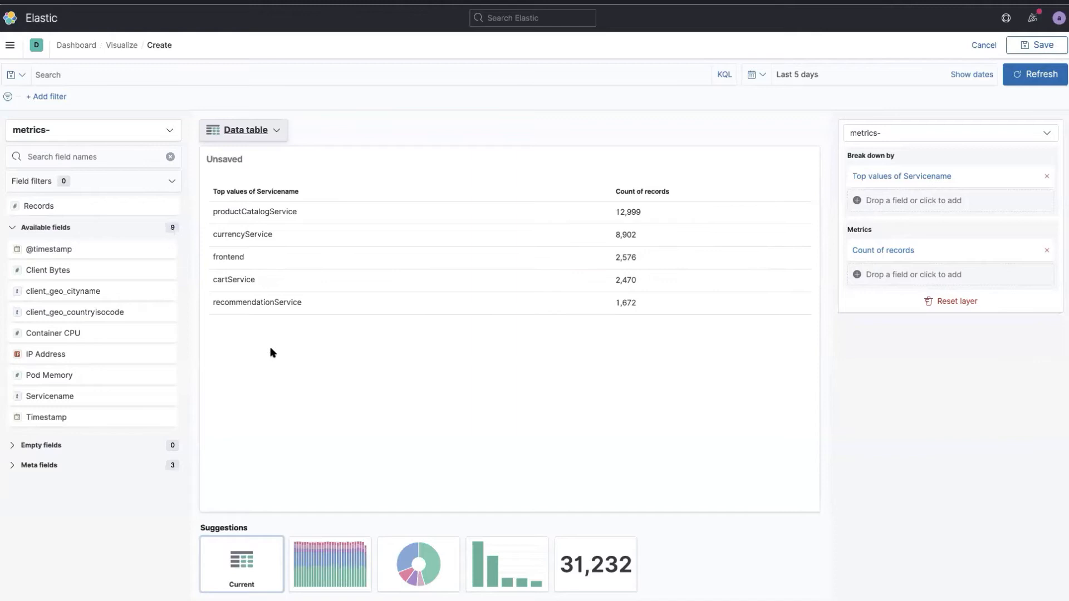
mouse_move(63, 291)
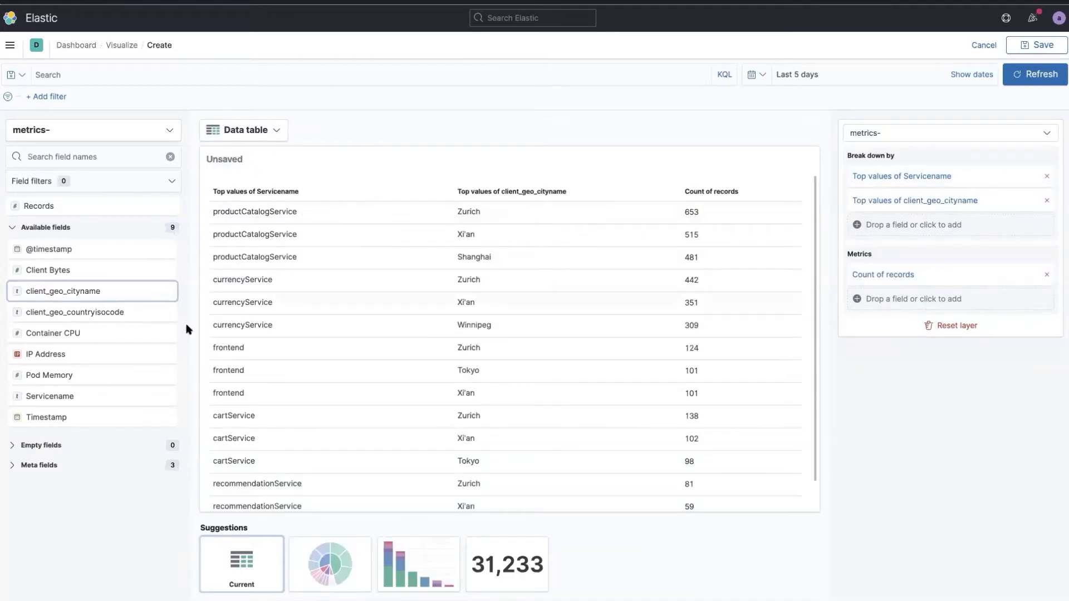
mouse_move(81, 378)
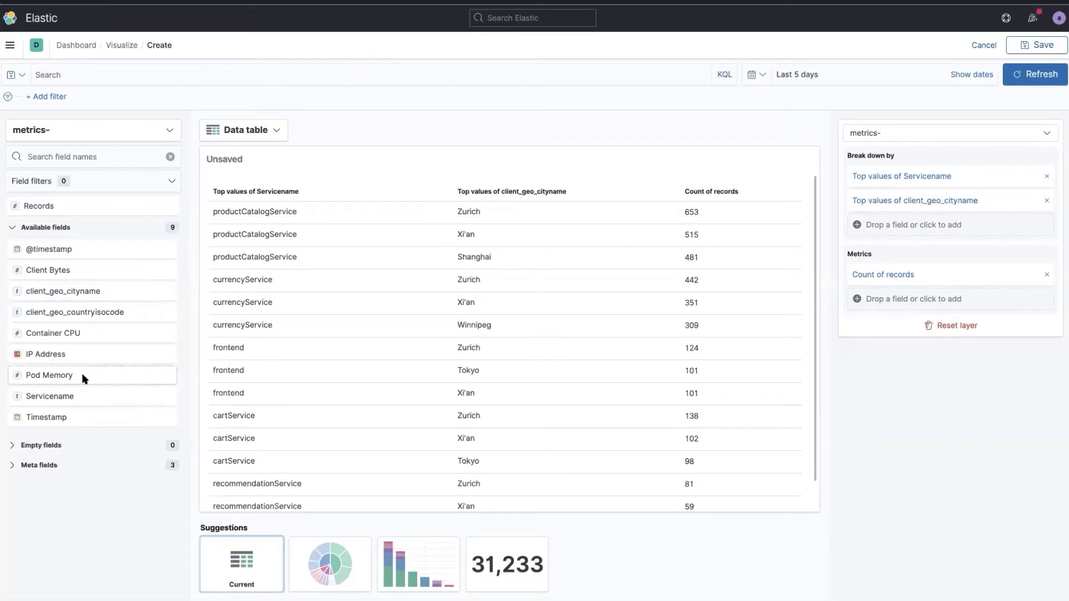
Add a Maximum of Pod Memory column to the data table
click(48, 375)
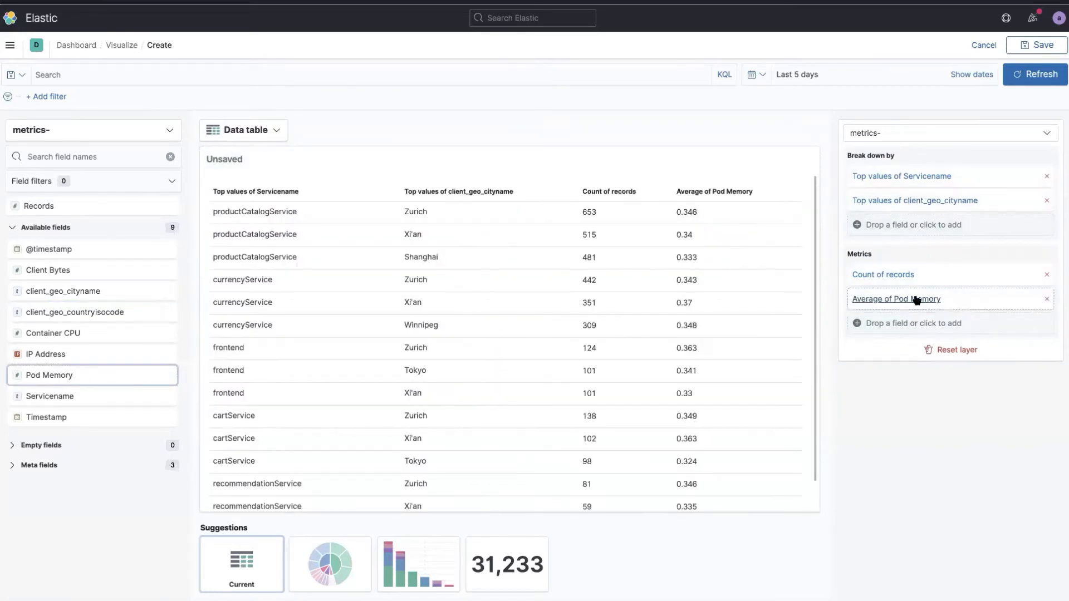
click(895, 298)
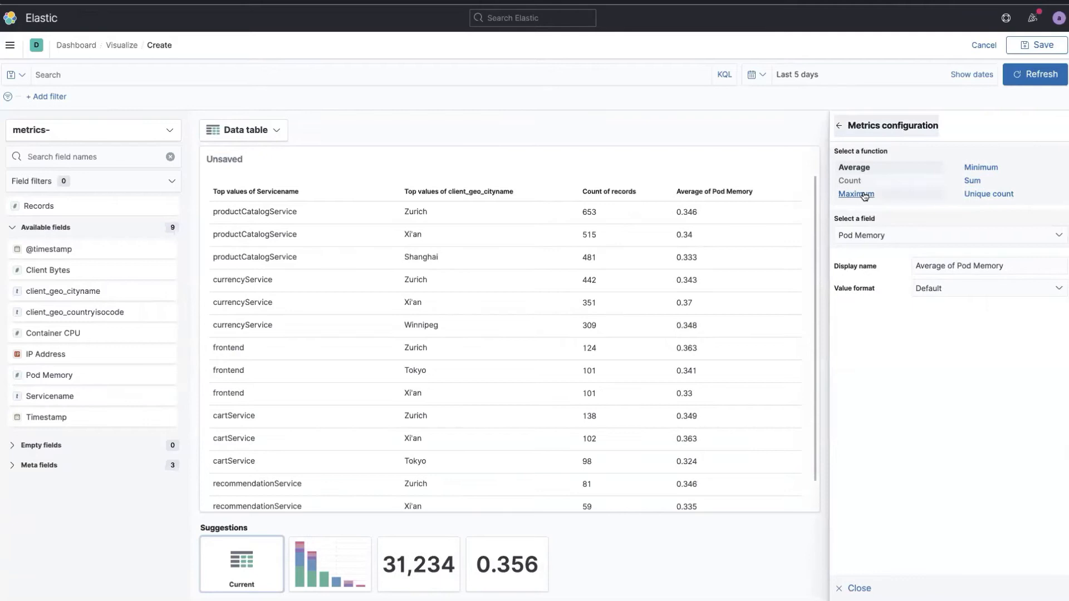
click(855, 194)
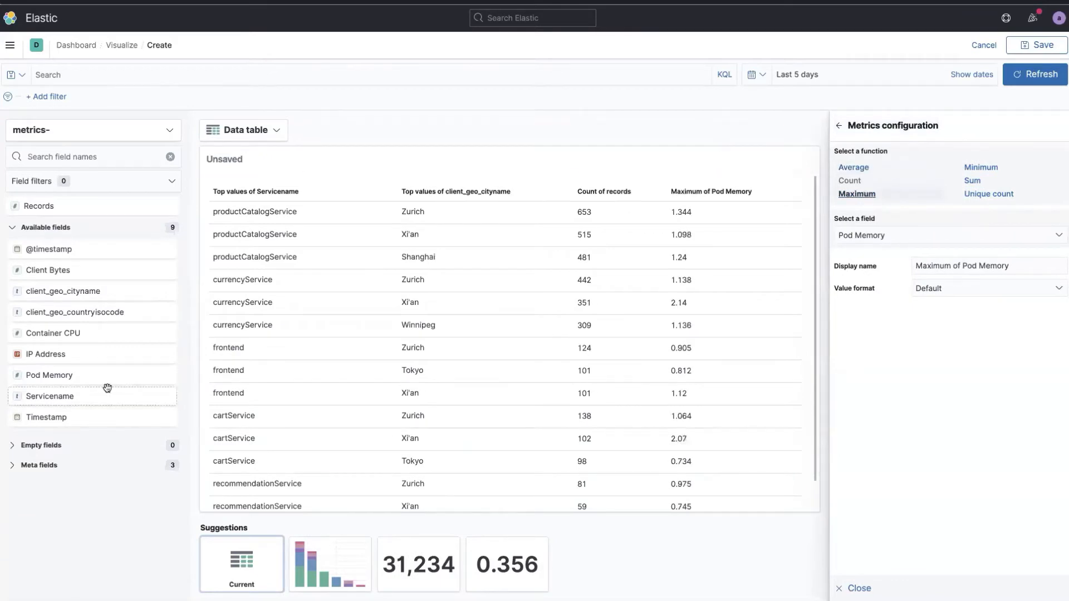
click(840, 125)
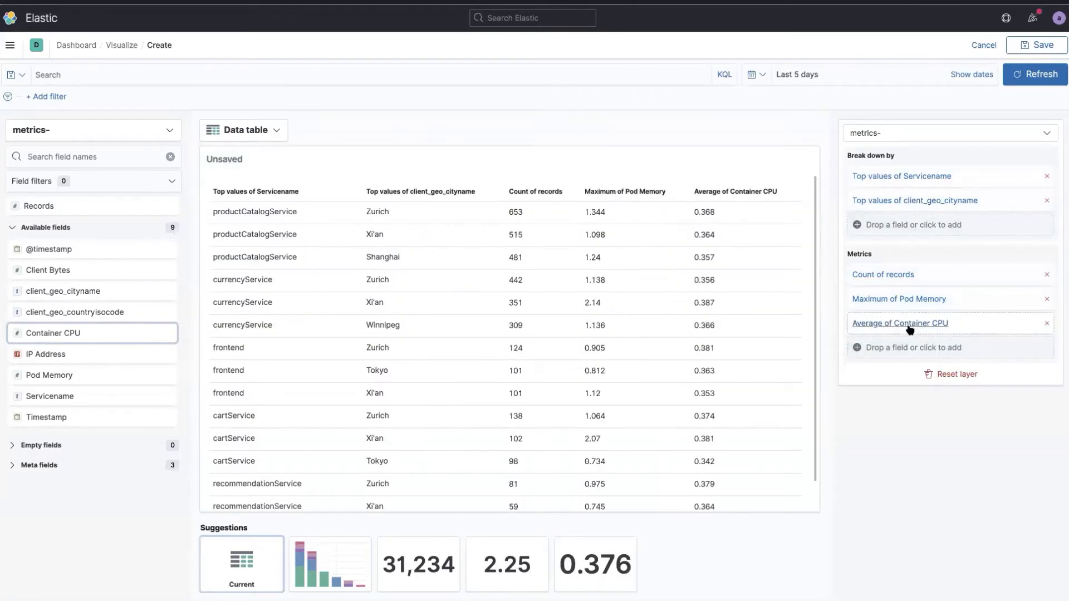
Format the Average of Container CPU column as Percent
click(900, 323)
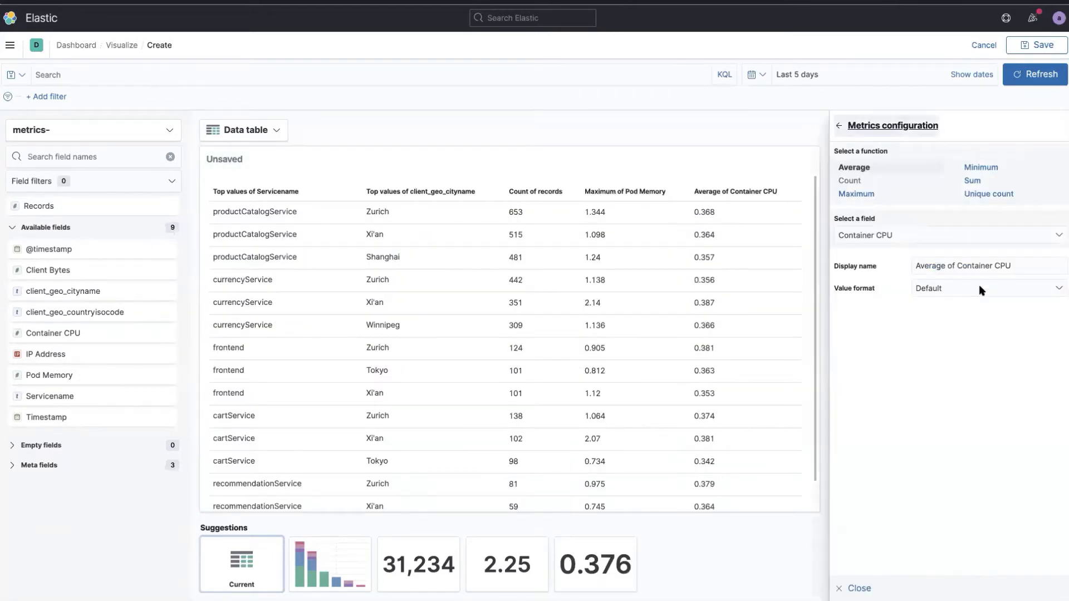
click(983, 287)
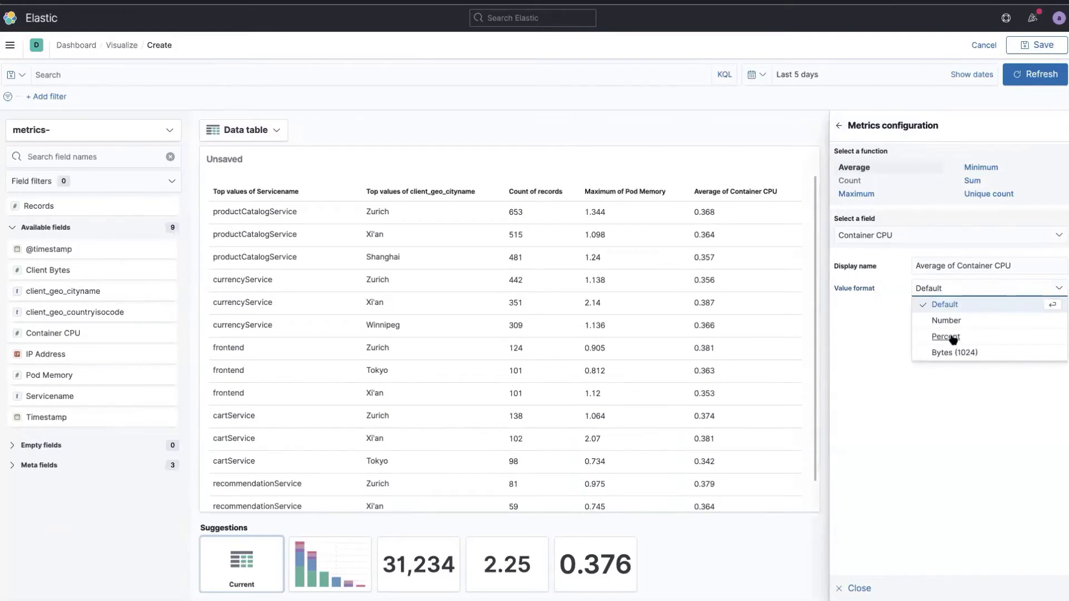
mouse_move(947, 344)
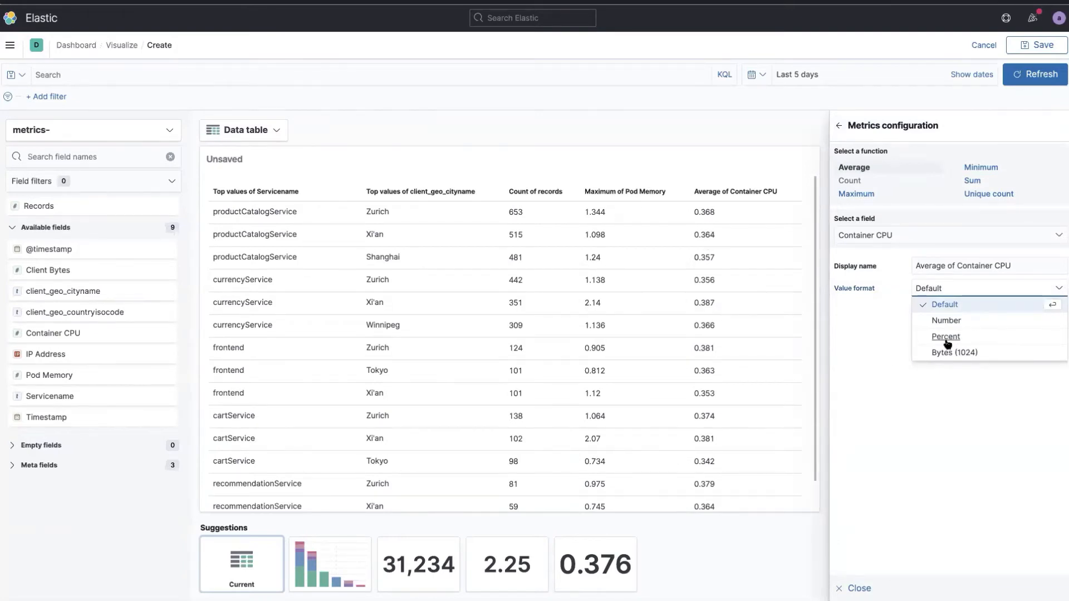
click(945, 336)
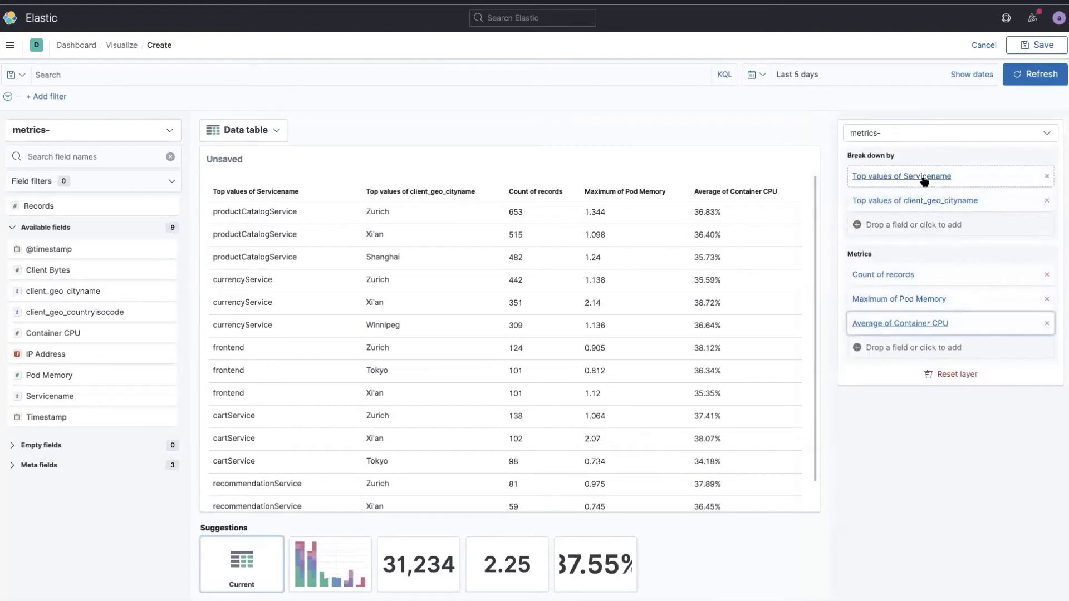
Rename the Top values of Servicename column to 'Service Name'
click(900, 176)
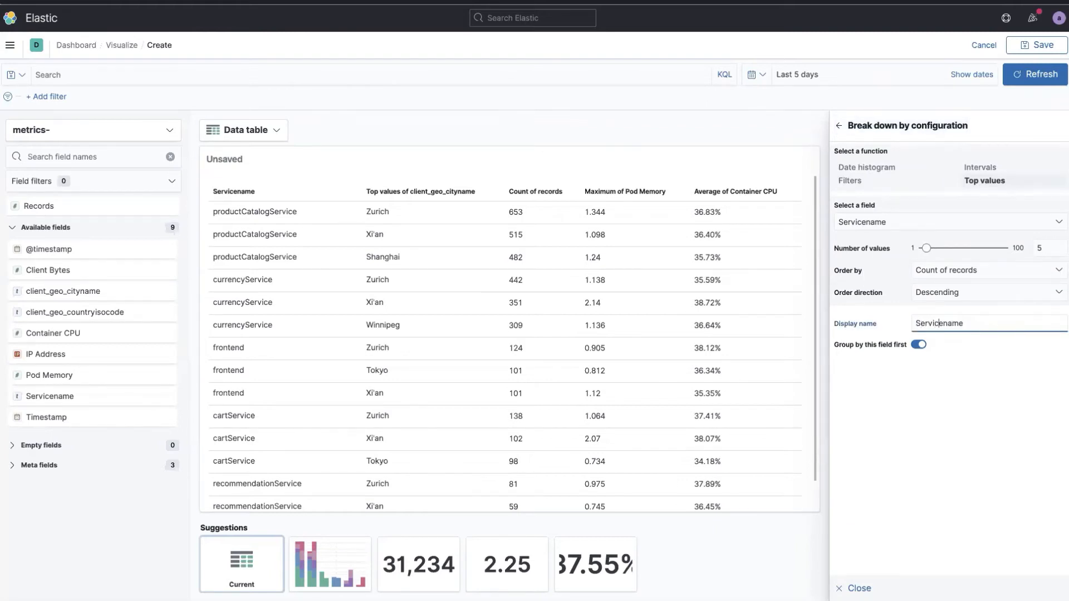
text(Service Name)
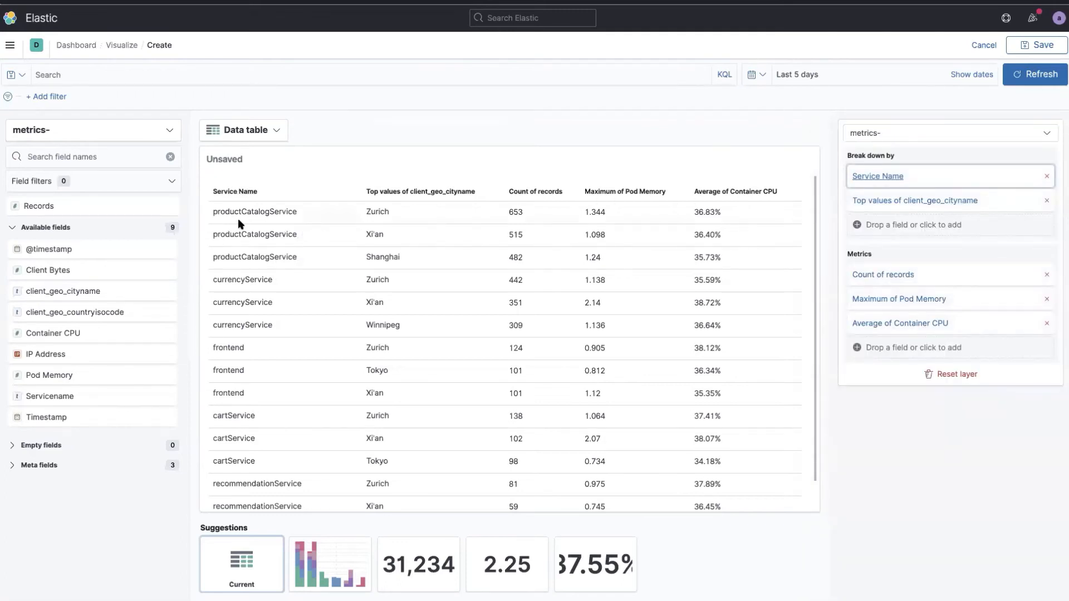
mouse_move(428, 214)
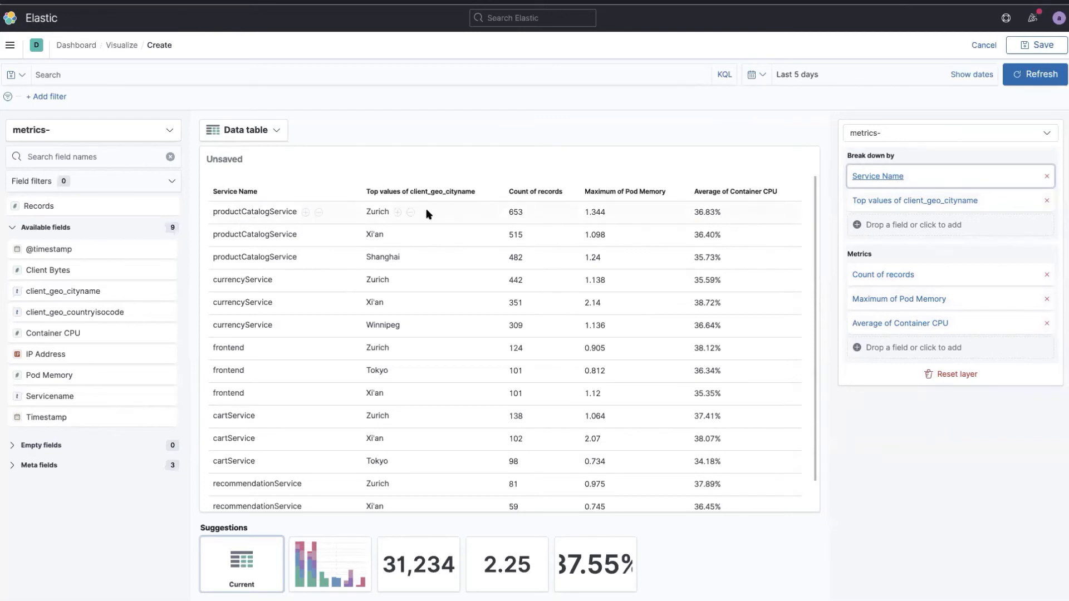
mouse_move(411, 239)
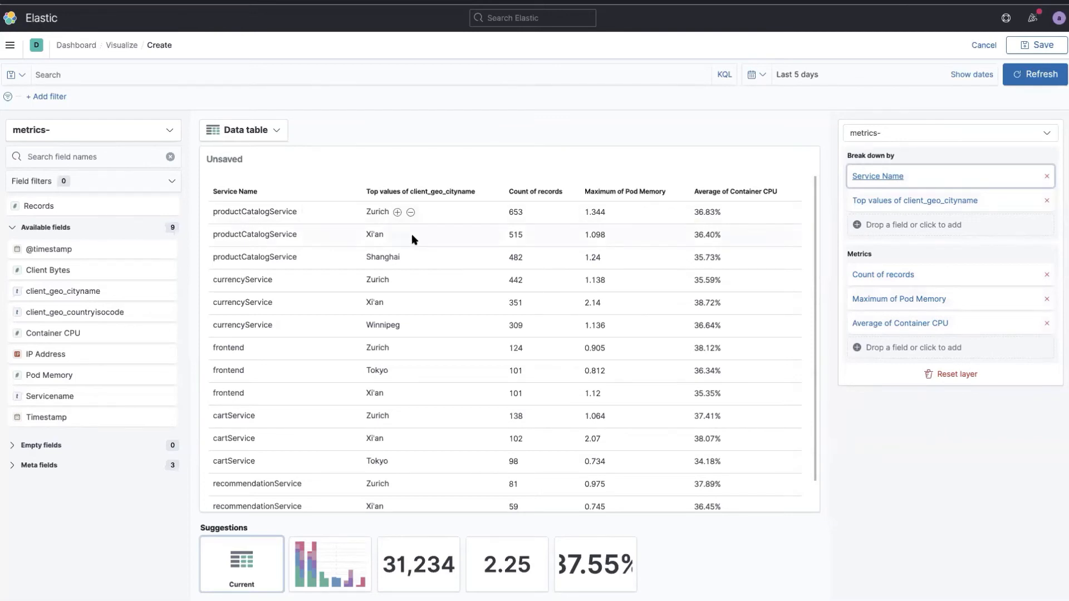
mouse_move(441, 169)
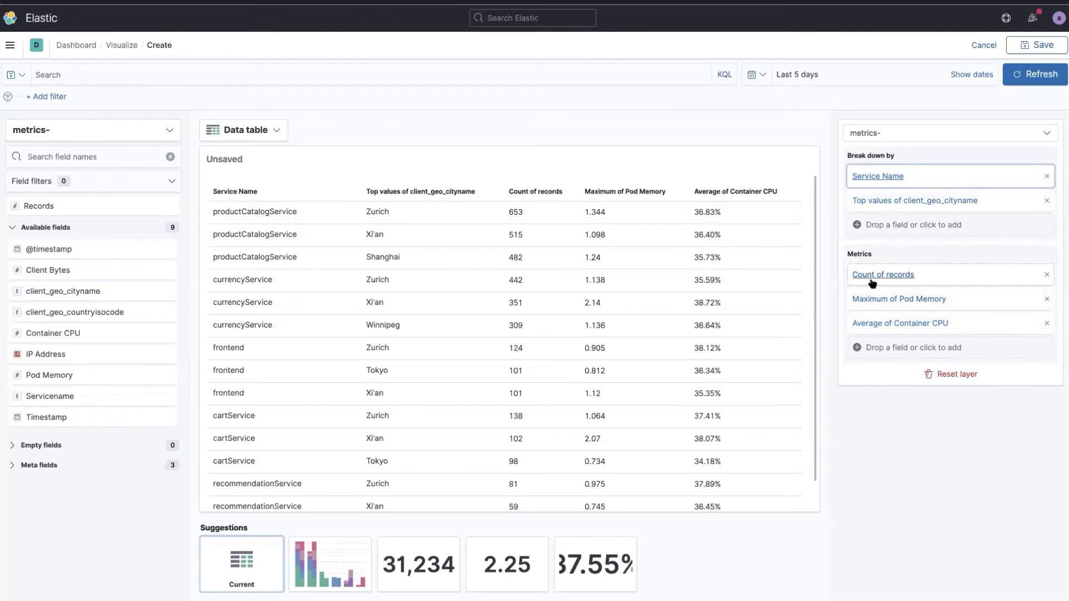
mouse_move(875, 217)
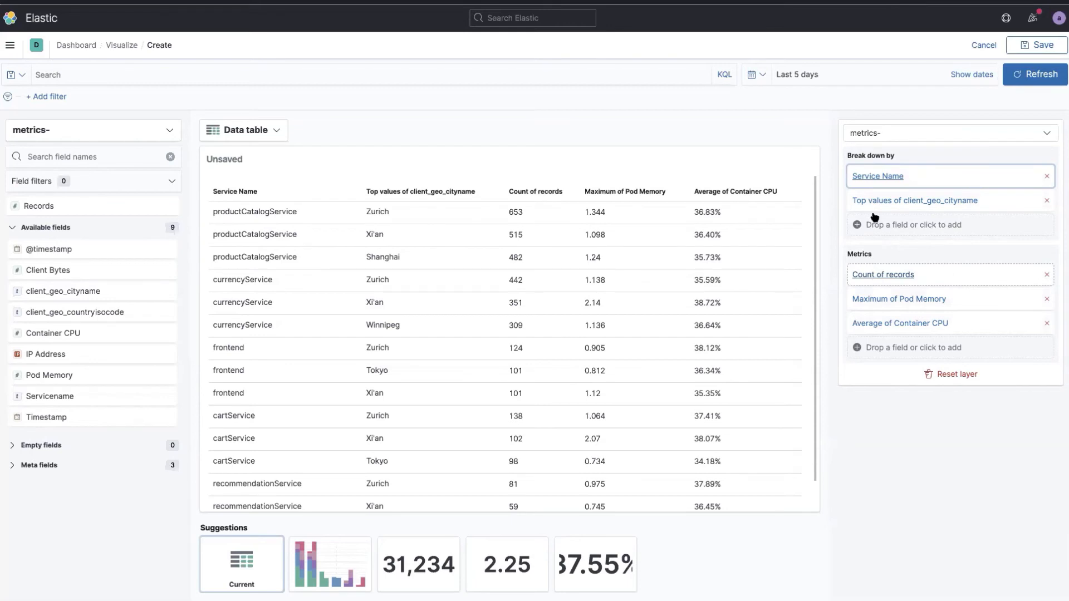
Order the Service Name rows by Maximum of Pod Memory instead of record count
click(878, 176)
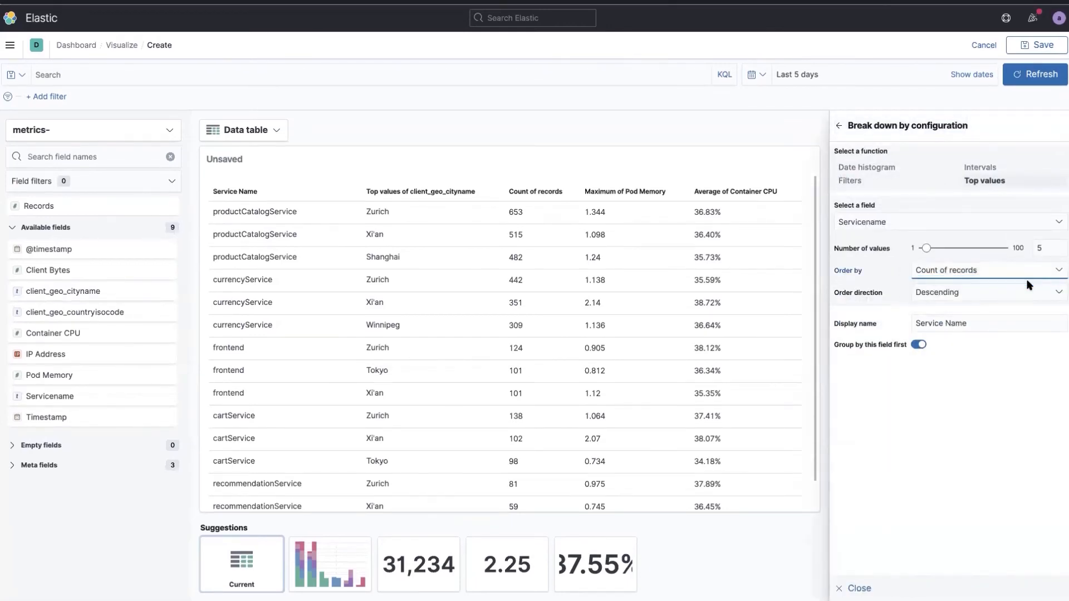
click(983, 269)
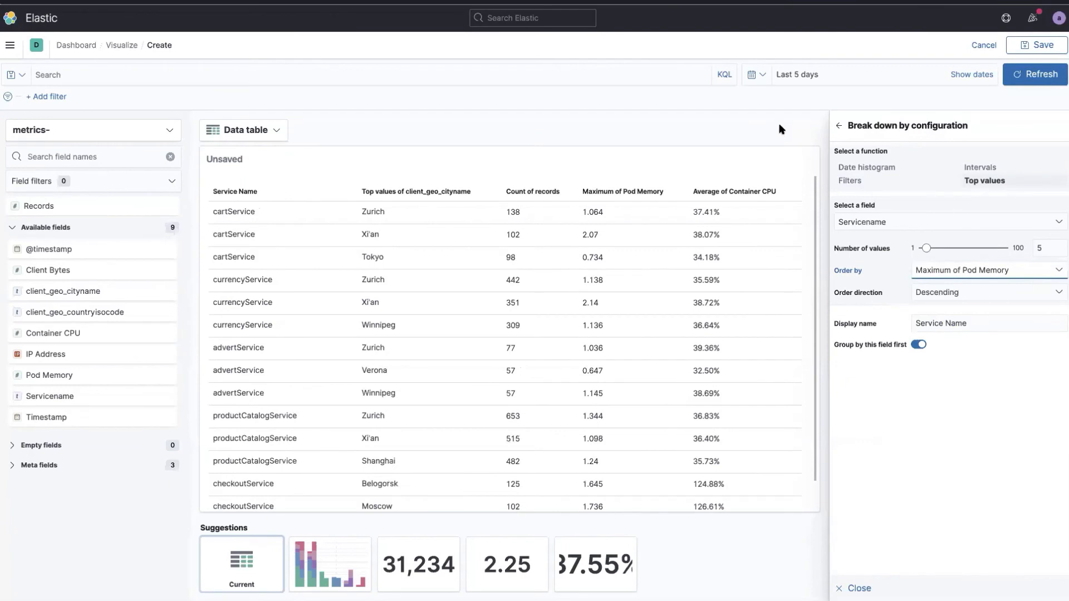
click(840, 125)
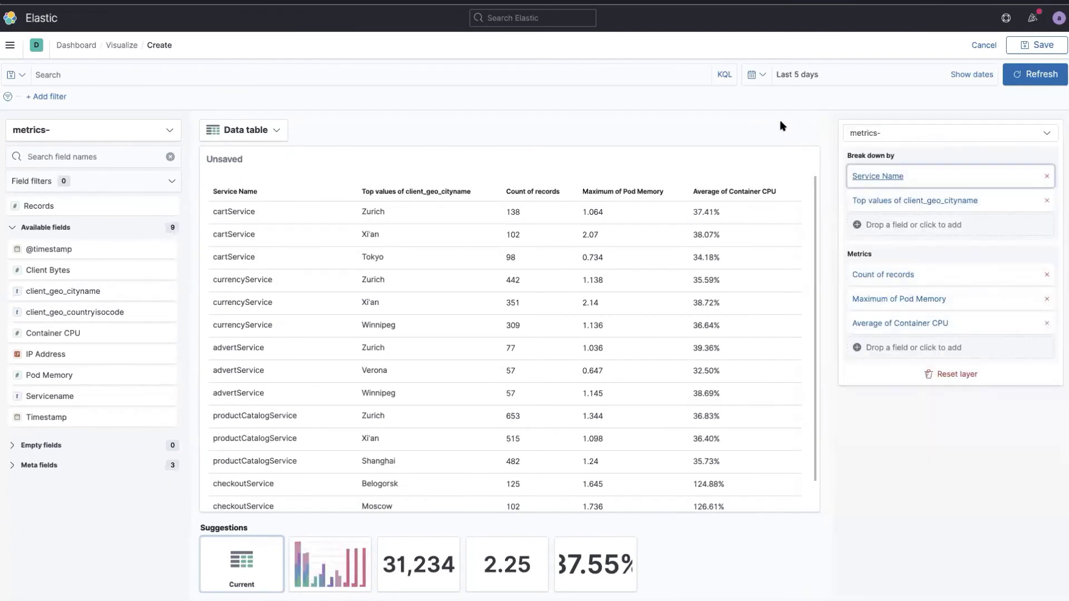
mouse_move(1040, 45)
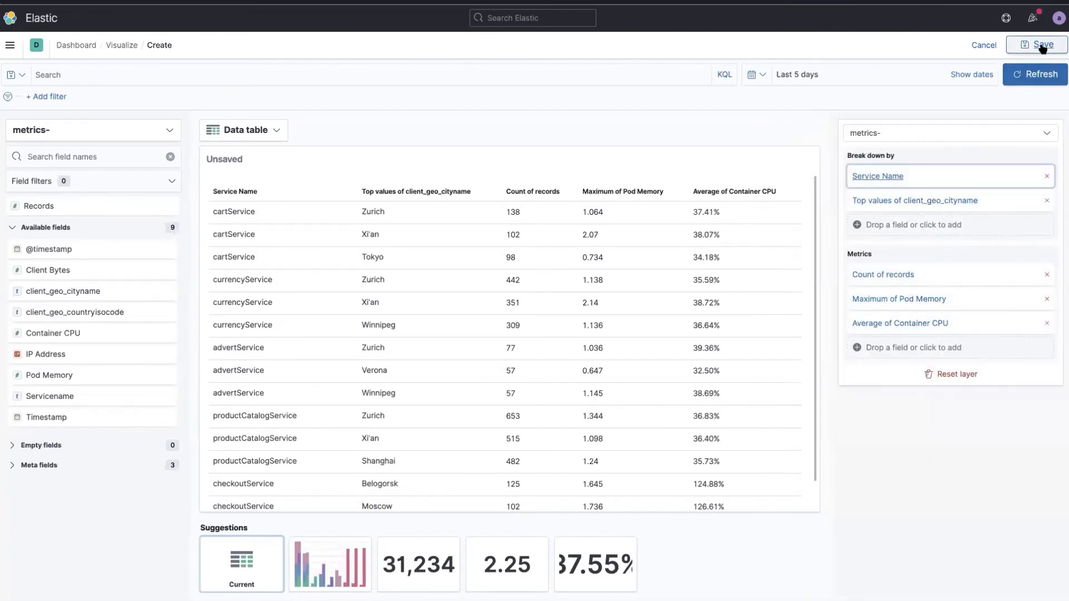
Save the visualization as 'Data Table' and return it to the dashboard
click(1035, 44)
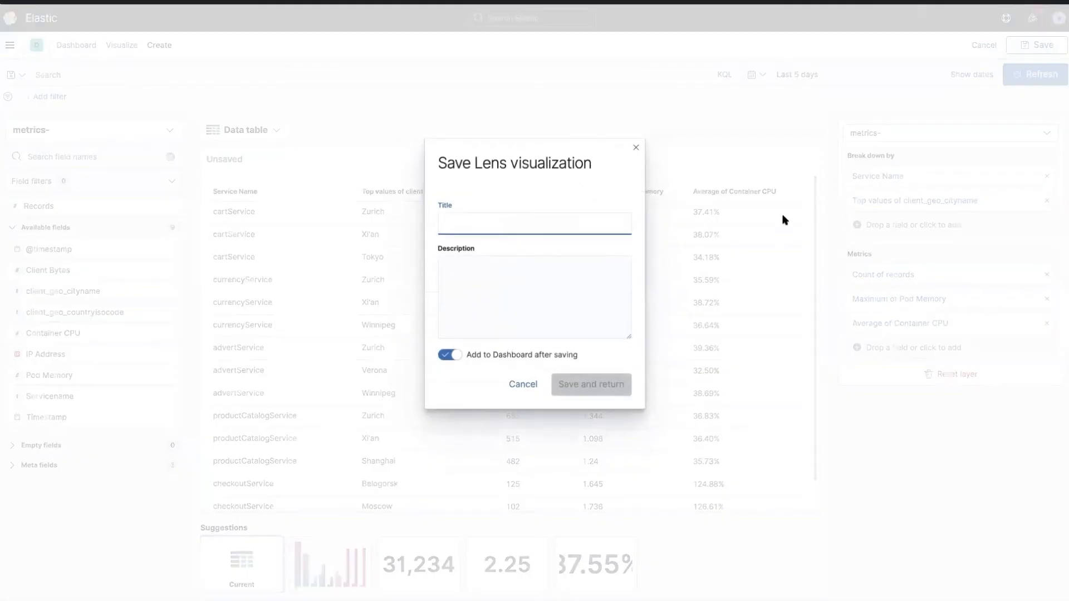
text(Data Table)
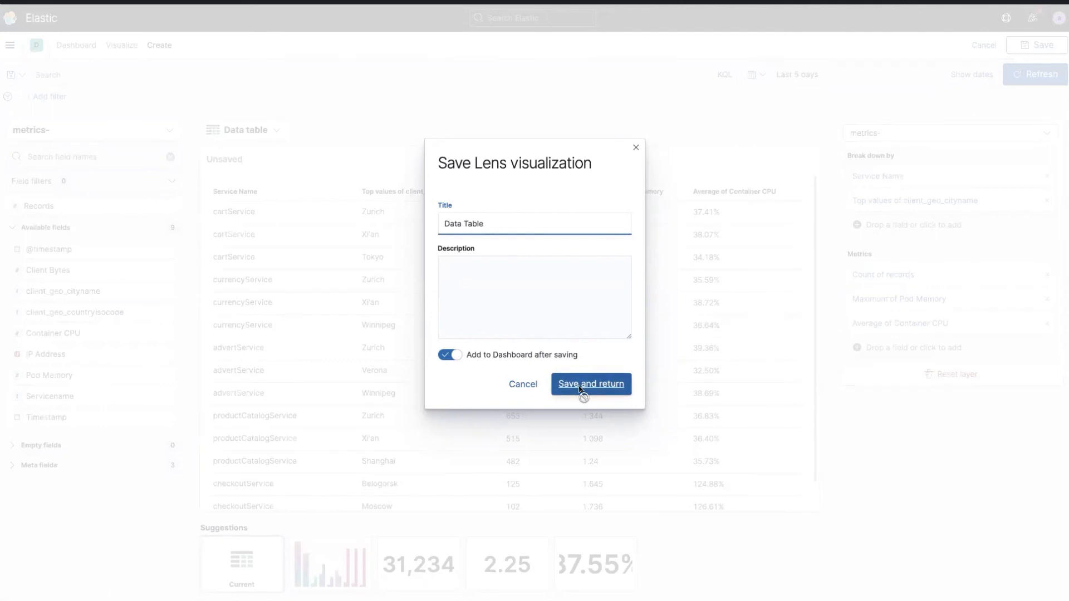
click(590, 384)
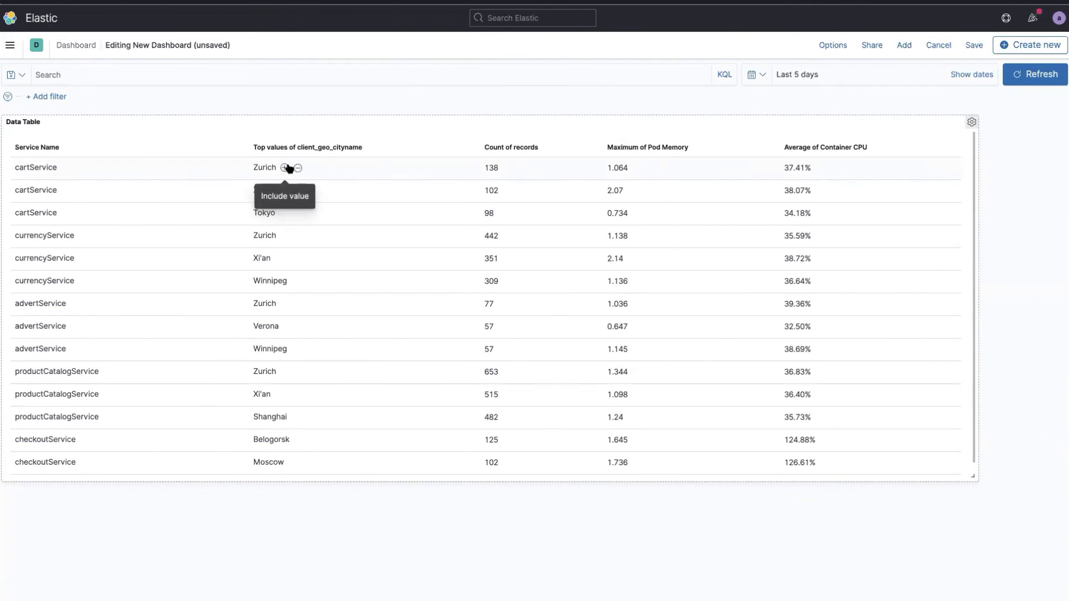
Filter the dashboard to client_geo_cityname: Zurich via the table cell
click(284, 168)
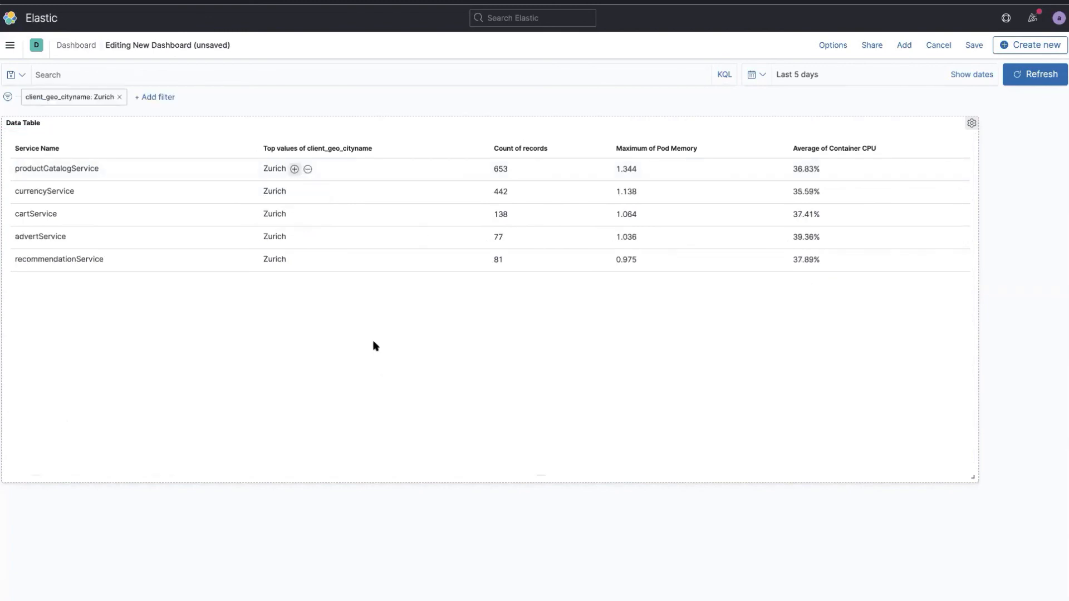
mouse_move(163, 80)
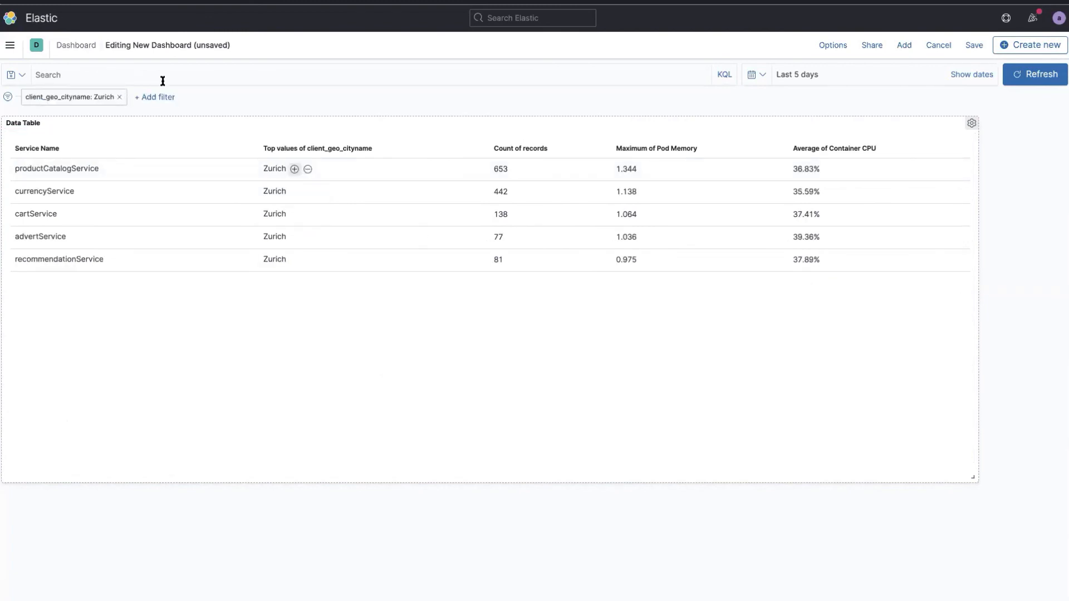